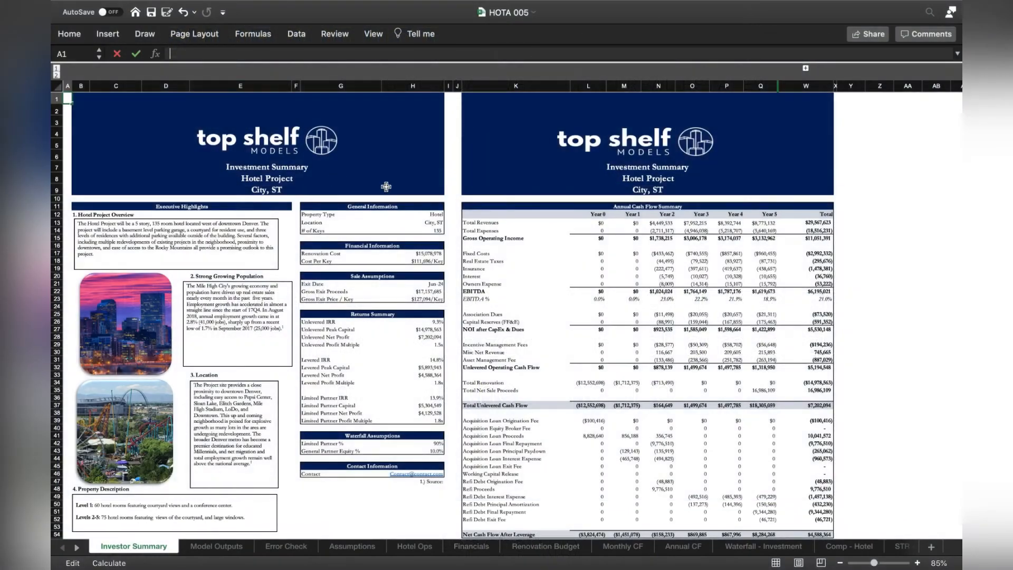
{"action": "mouse_move", "coordinate": [441, 246]}
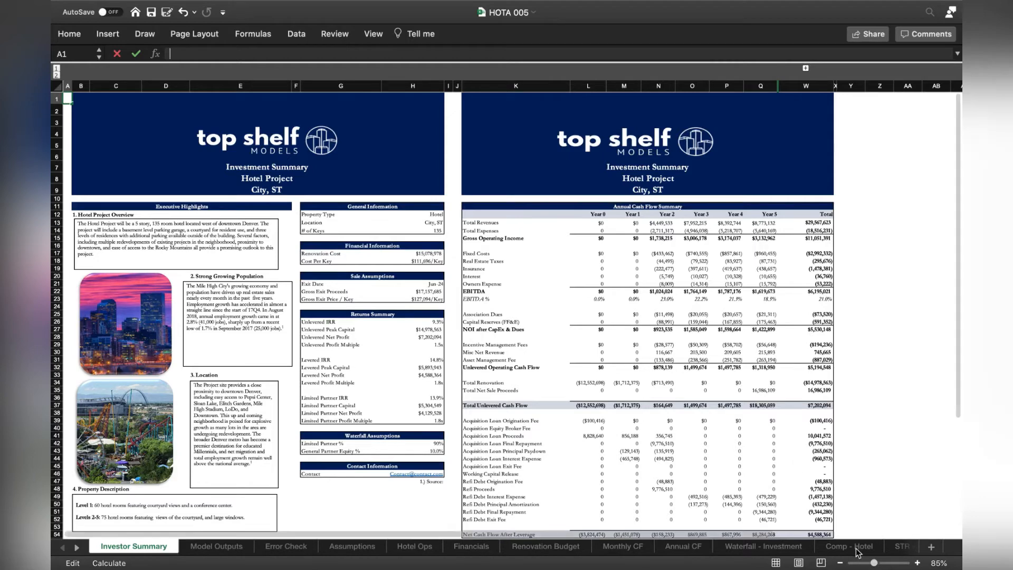
- Show the Comp - Hotel sheet where D69's SUMPRODUCT gives the key-weighted average year opened
{"action": "left_click", "coordinate": [848, 546]}
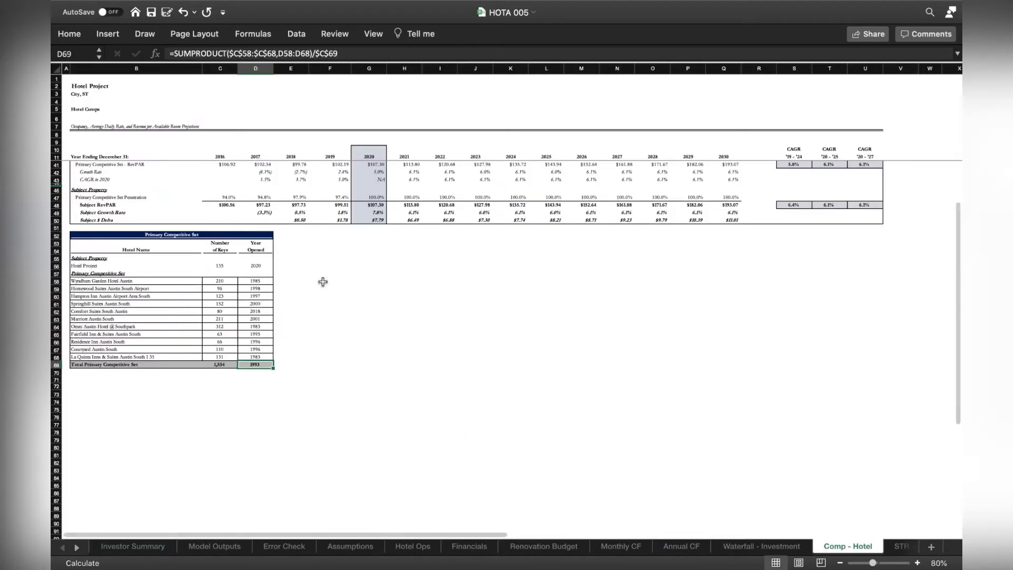
{"action": "mouse_move", "coordinate": [299, 370]}
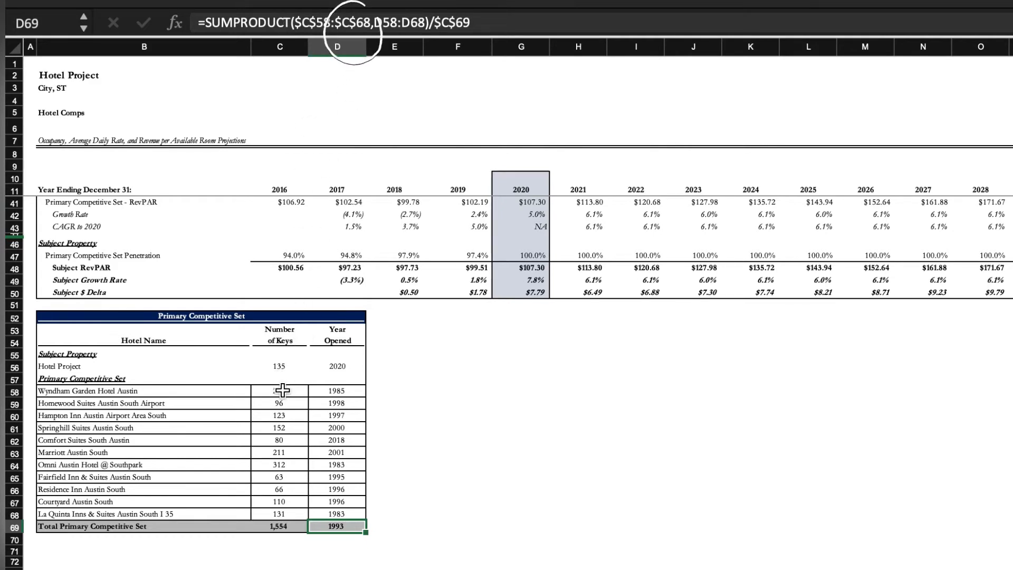
{"action": "type", "text": "210"}
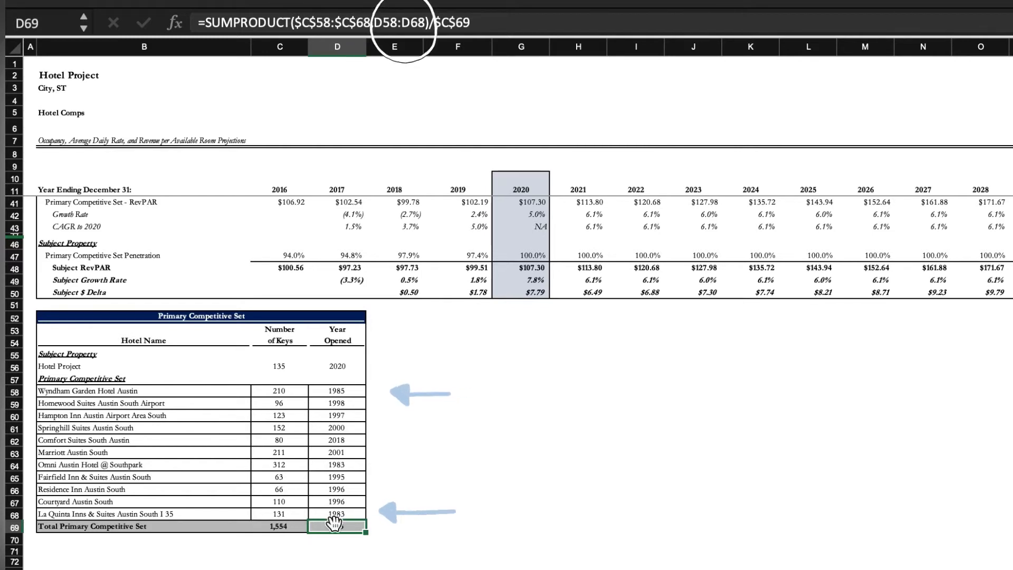
{"action": "left_click", "coordinate": [337, 526]}
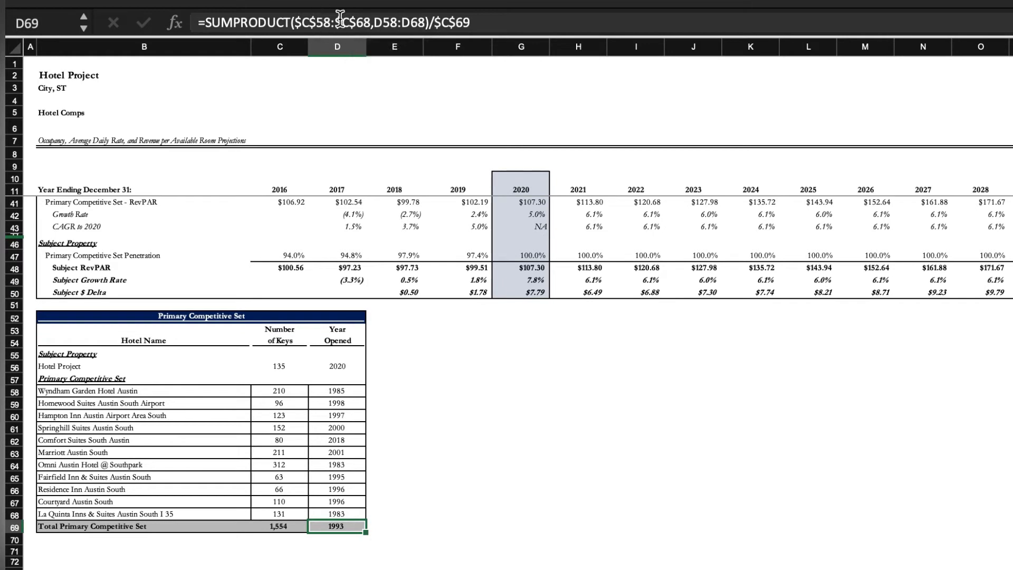
{"action": "mouse_move", "coordinate": [479, 24]}
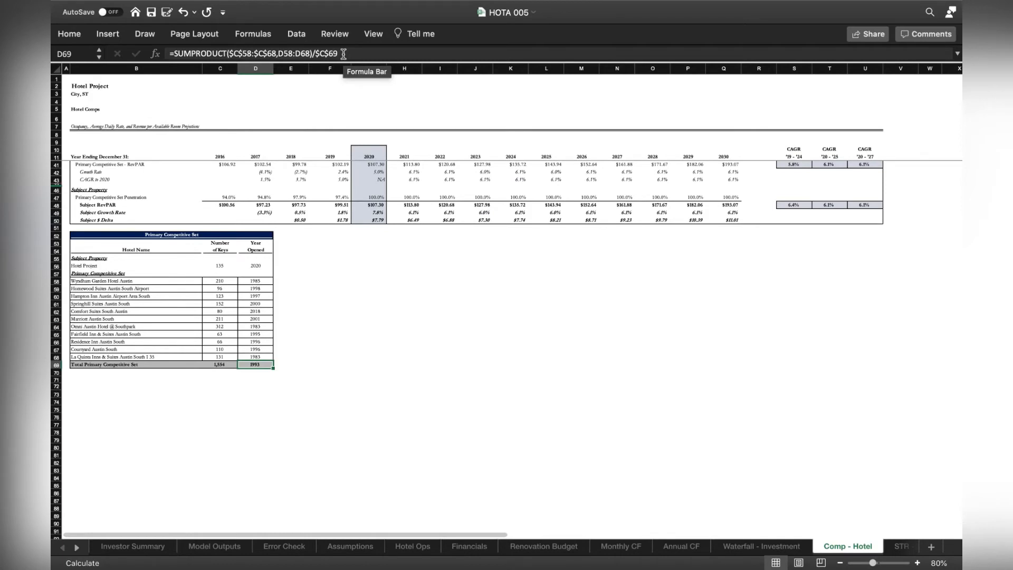
{"action": "mouse_move", "coordinate": [506, 40]}
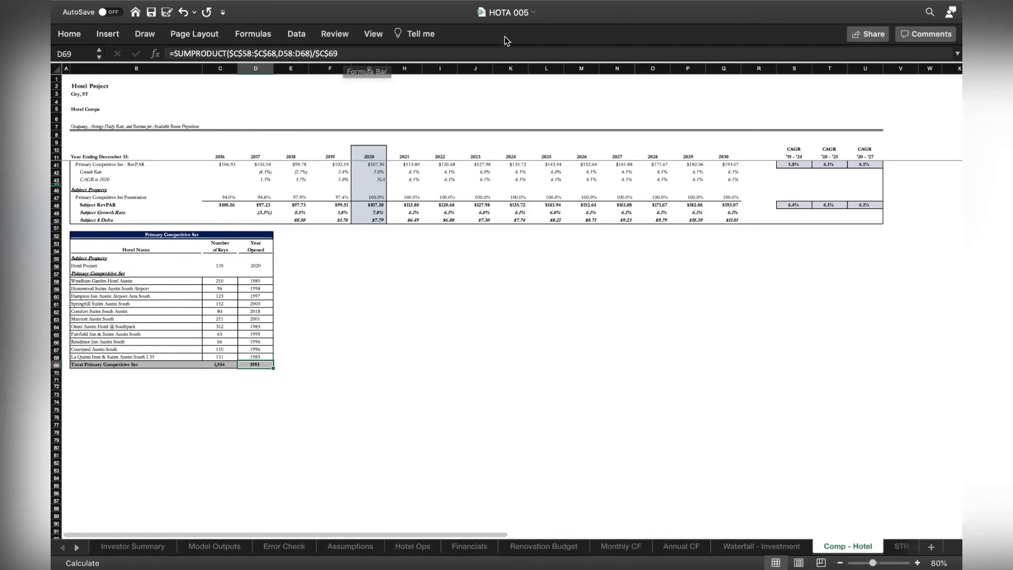